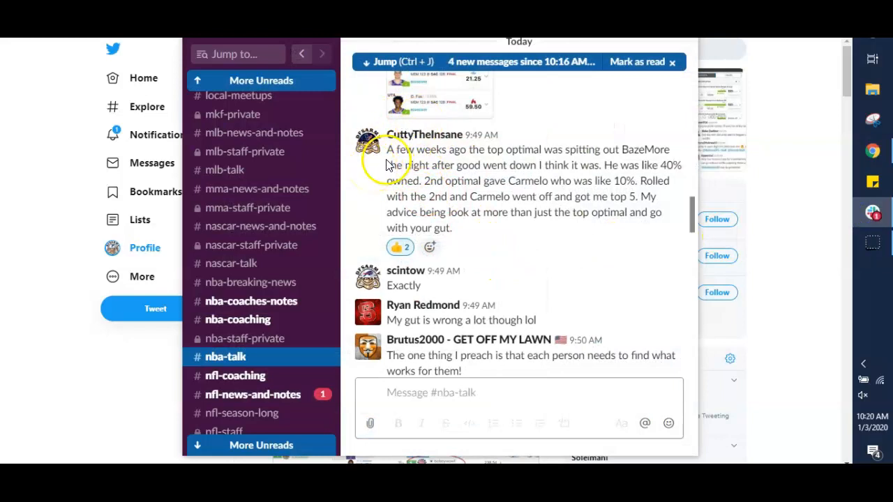
mouse_move(604, 168)
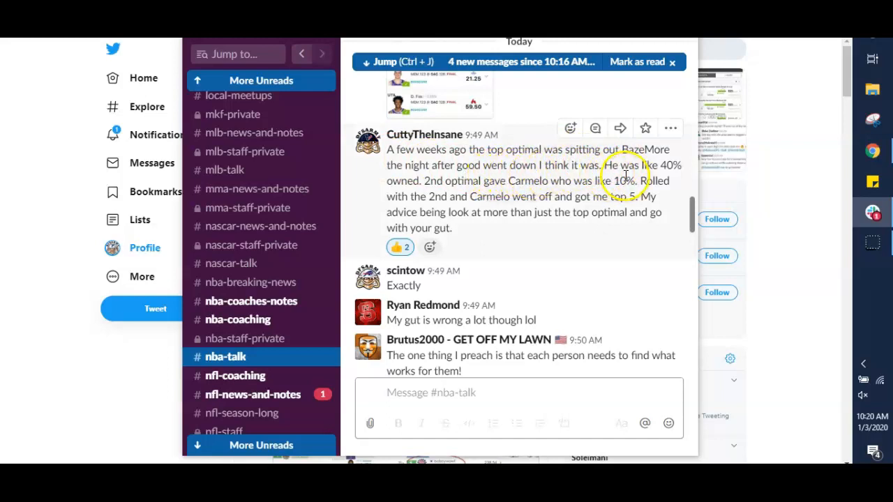
mouse_move(523, 196)
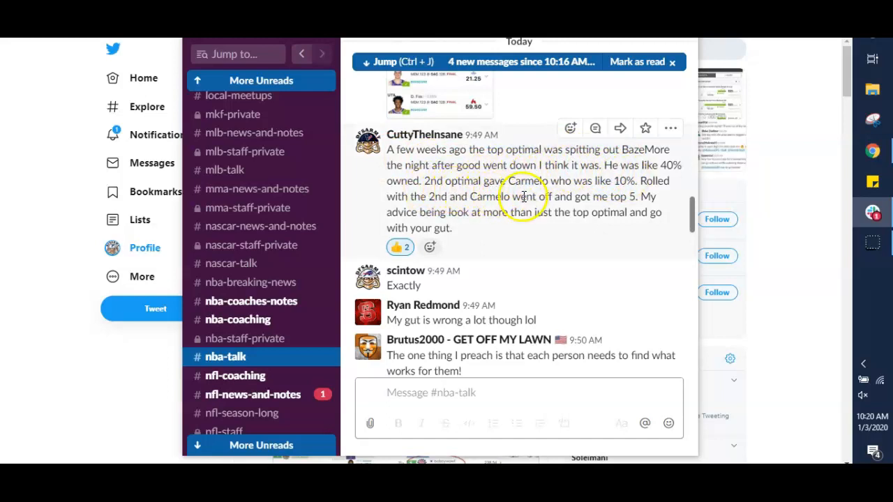
mouse_move(464, 206)
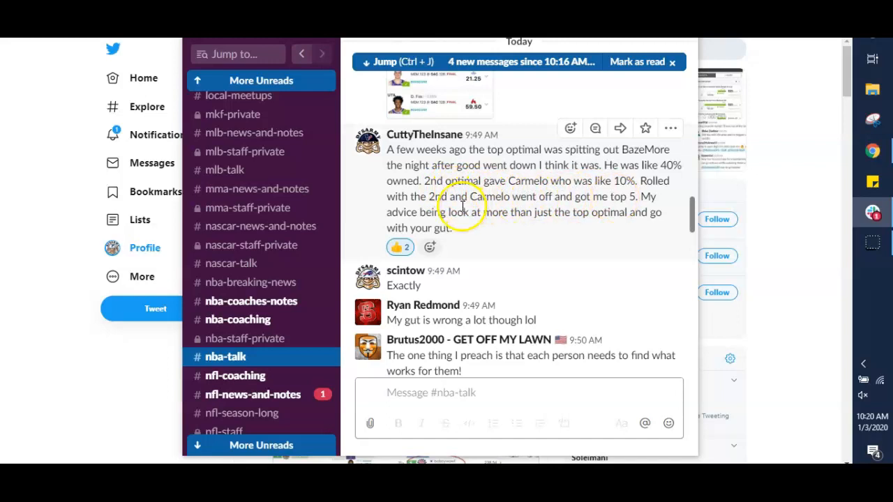
mouse_move(508, 212)
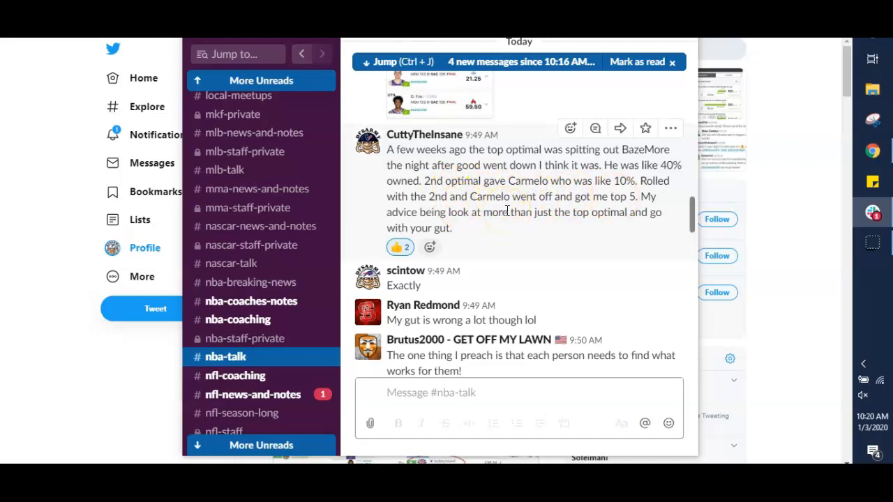
mouse_move(508, 222)
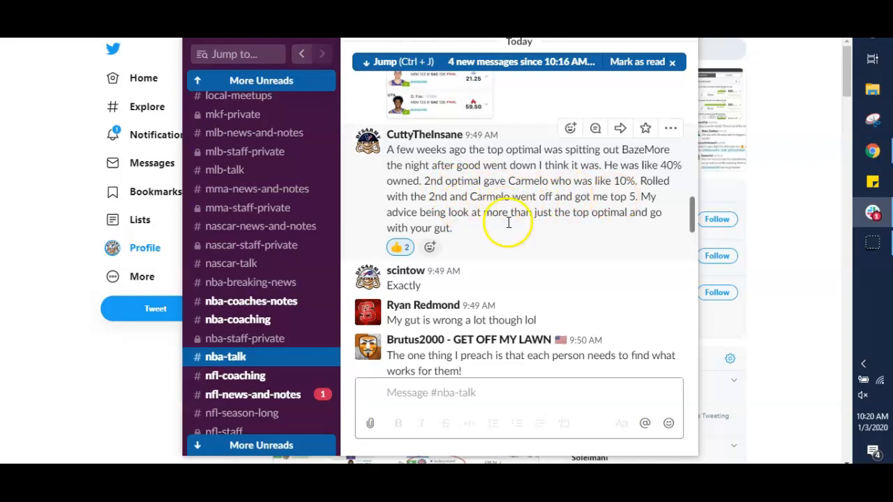
mouse_move(475, 244)
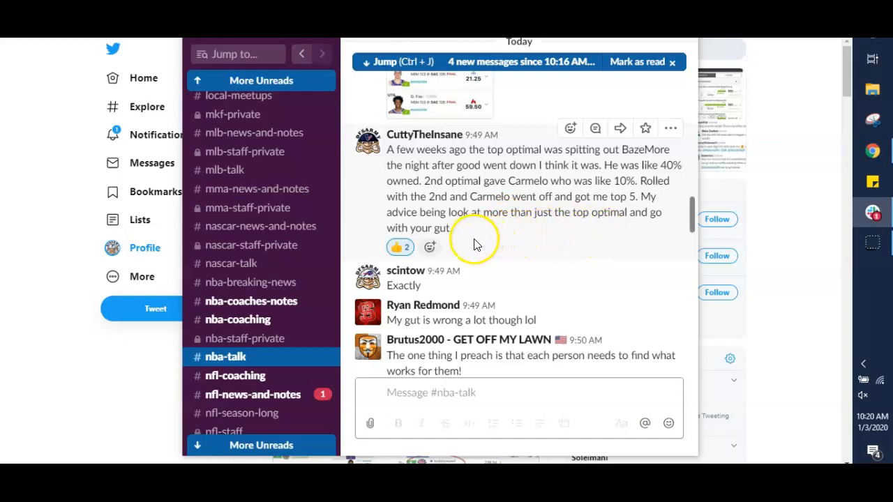
Hide the Slack workspace window so the Twitter profile page shows.
left_click(145, 248)
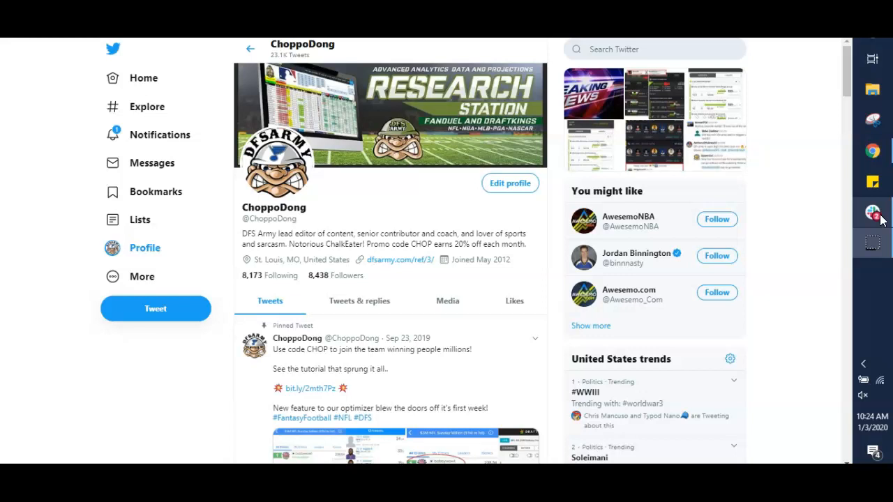
Restore the Slack workspace and switch to the starred staff-announcements channel.
left_click(870, 212)
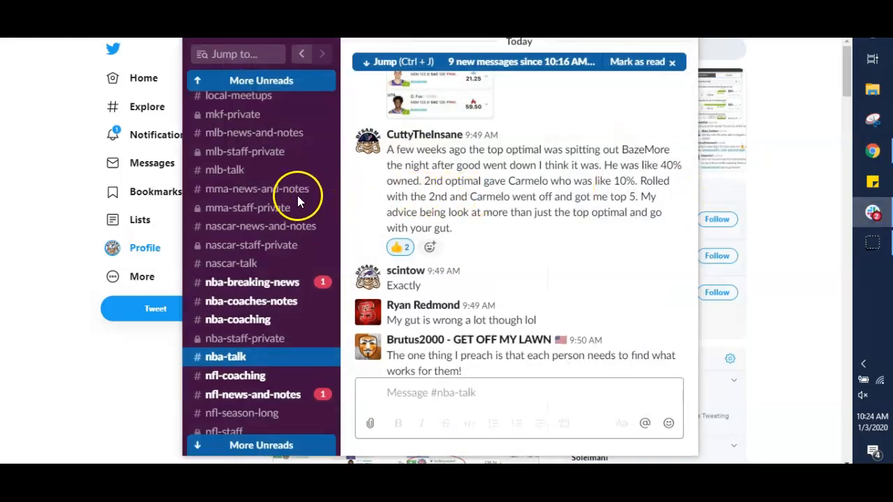
scroll("up", 3)
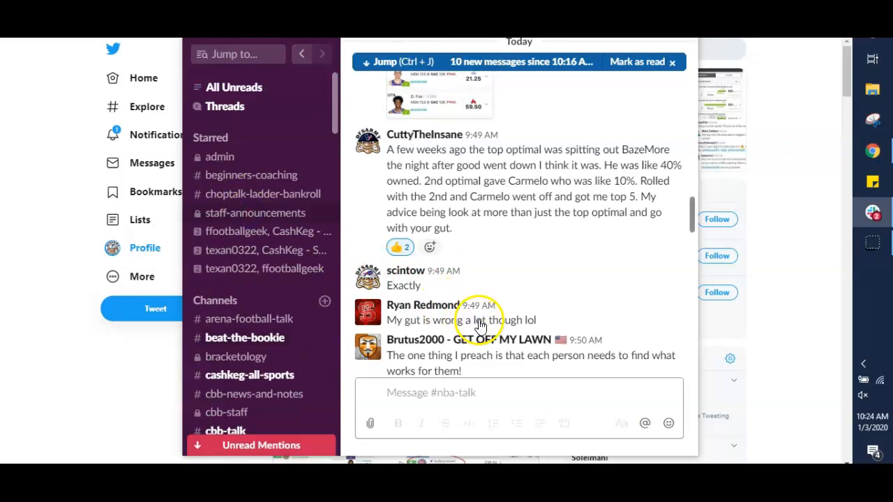
left_click(255, 212)
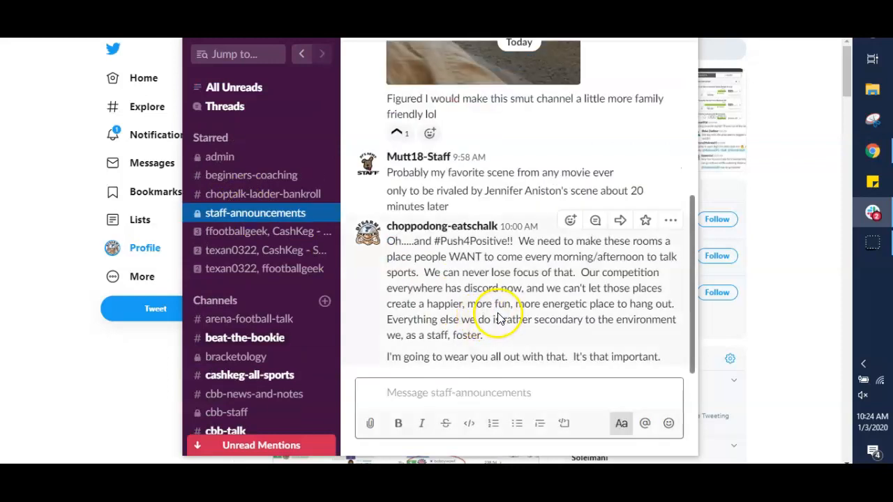
Scroll staff-announcements back up to the 9:13 AM cash-line message.
scroll("up", 3)
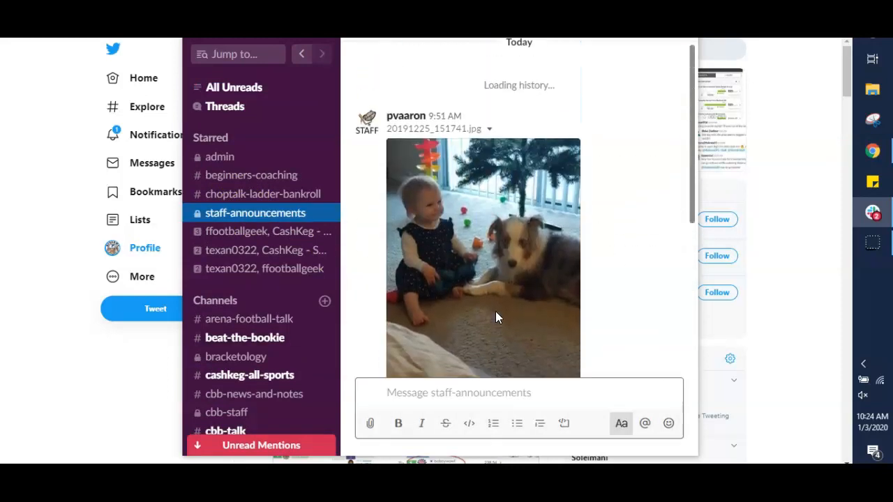
scroll("up", 3)
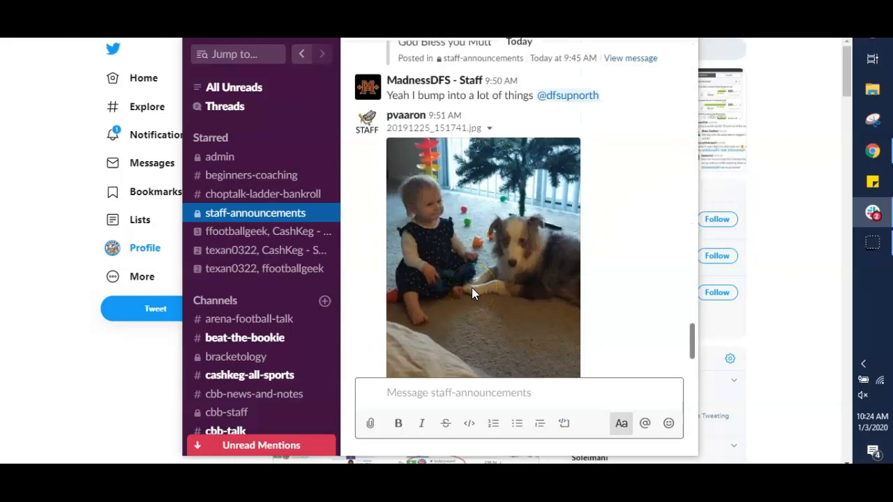
scroll("up", 3)
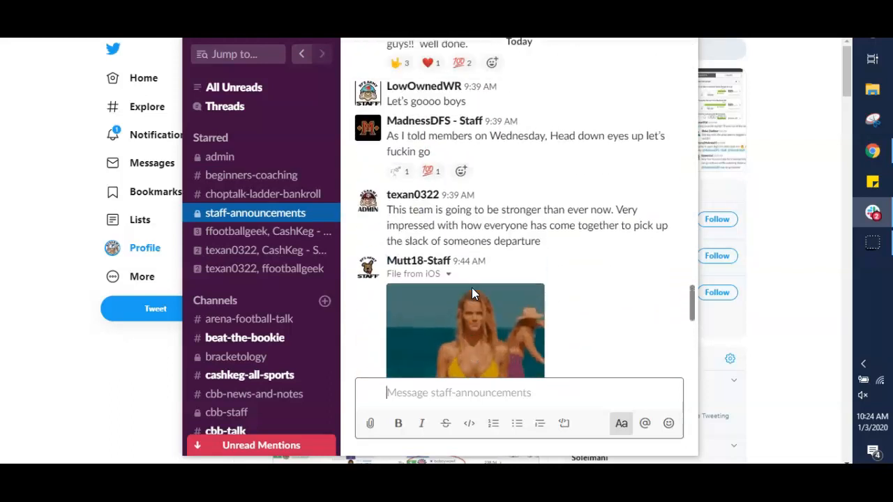
scroll("up", 3)
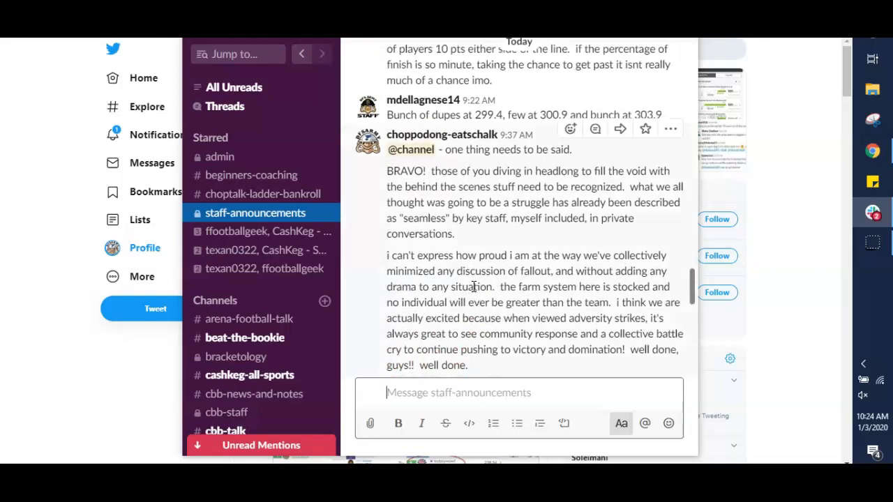
scroll("up", 3)
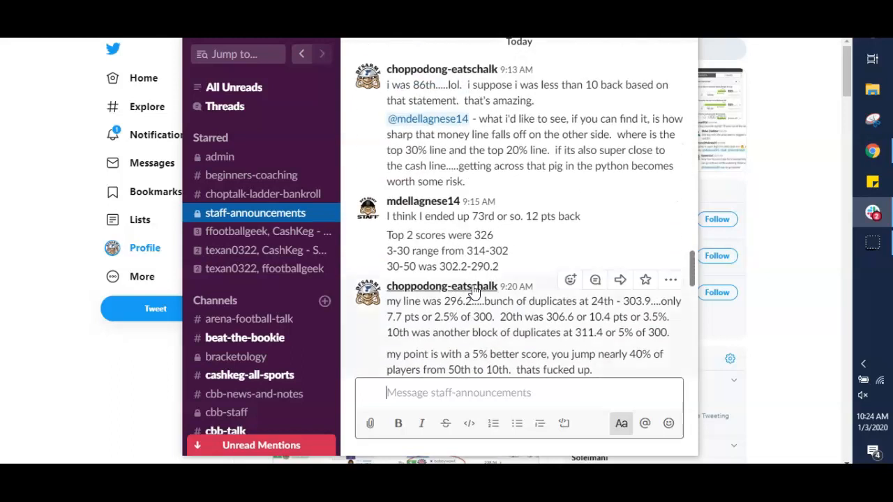
scroll("up", 3)
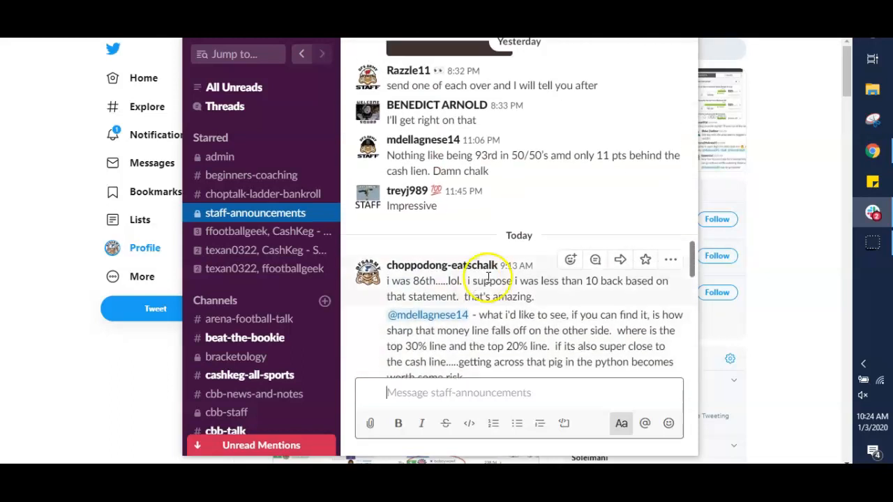
mouse_move(569, 259)
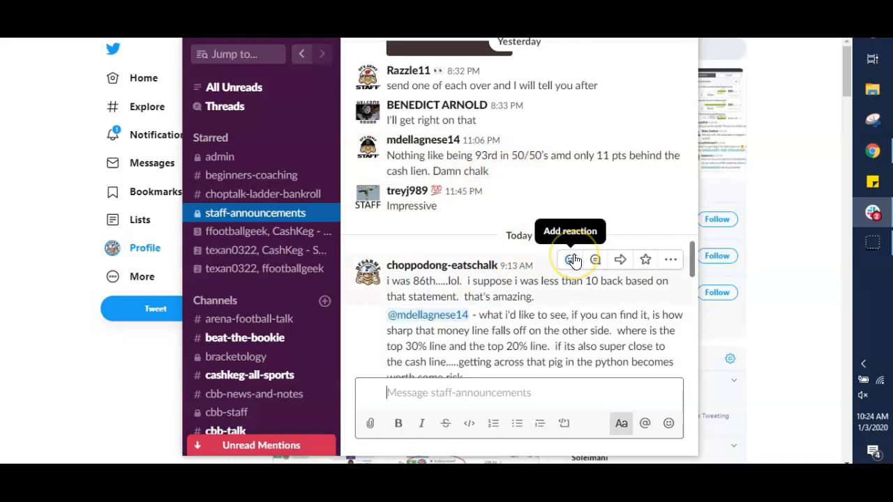
mouse_move(525, 261)
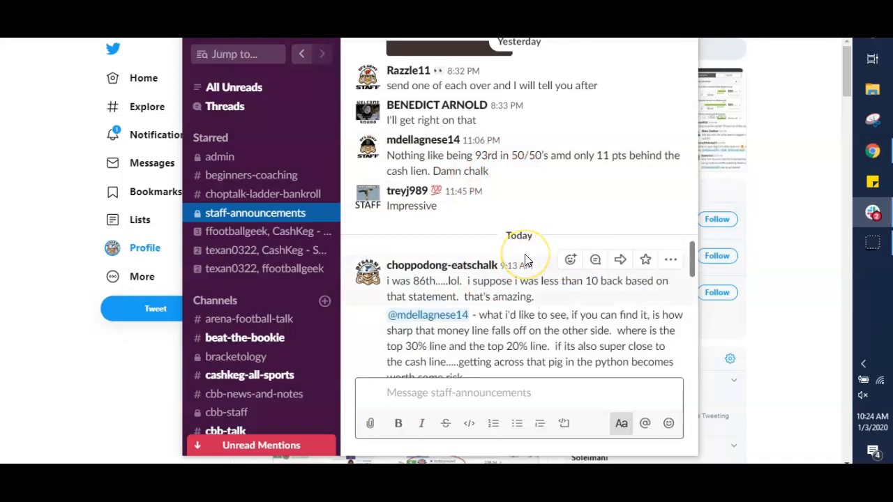
mouse_move(525, 259)
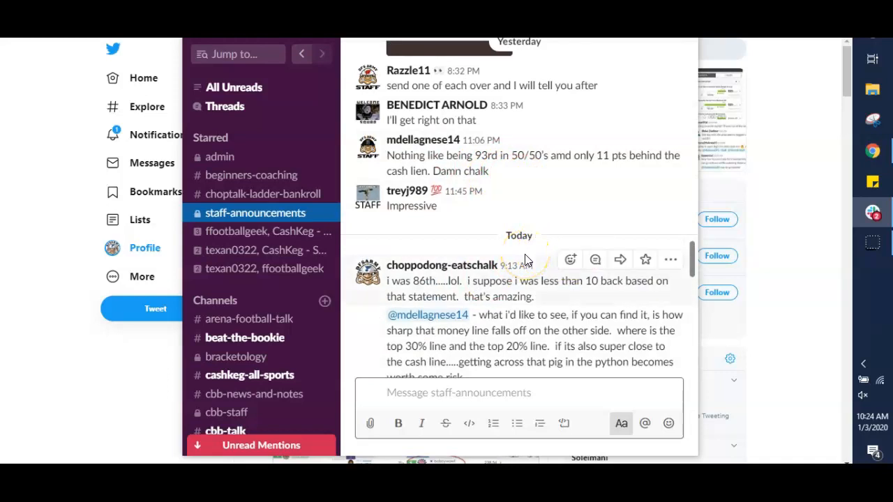
mouse_move(747, 237)
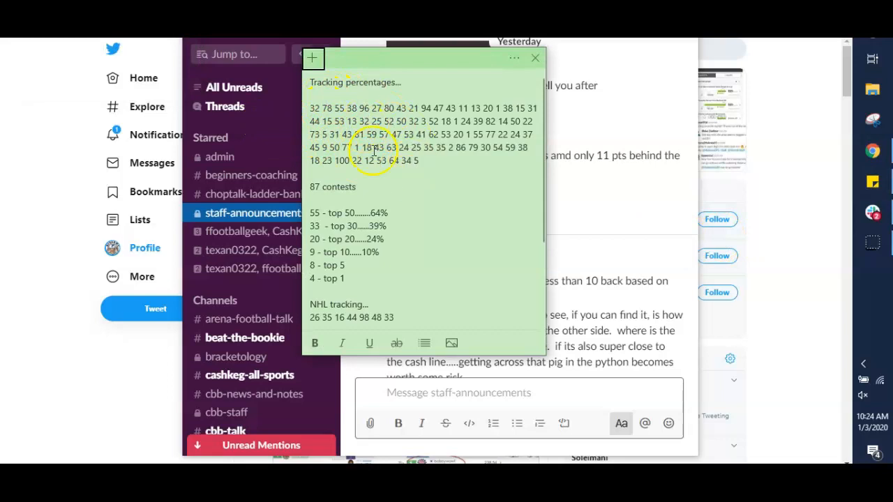
Review the 'Tracking percentages...' note's contest counts and NHL/NBA entries.
scroll("down", 3)
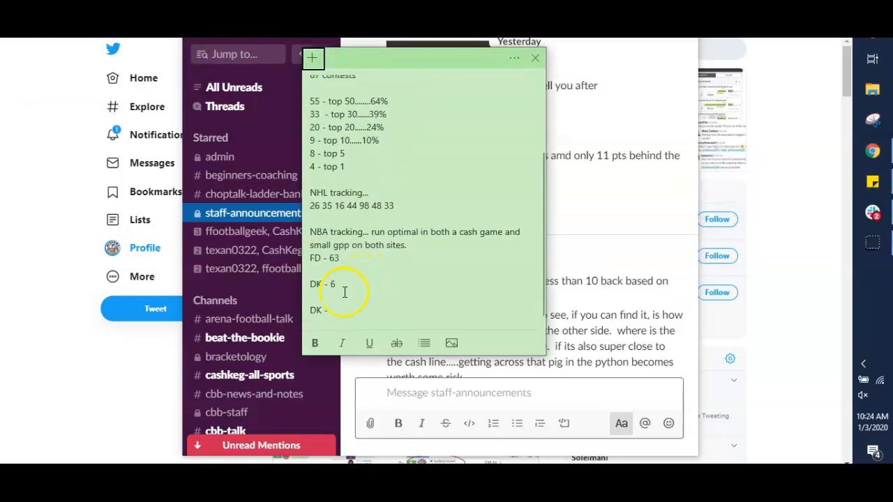
scroll("up", 3)
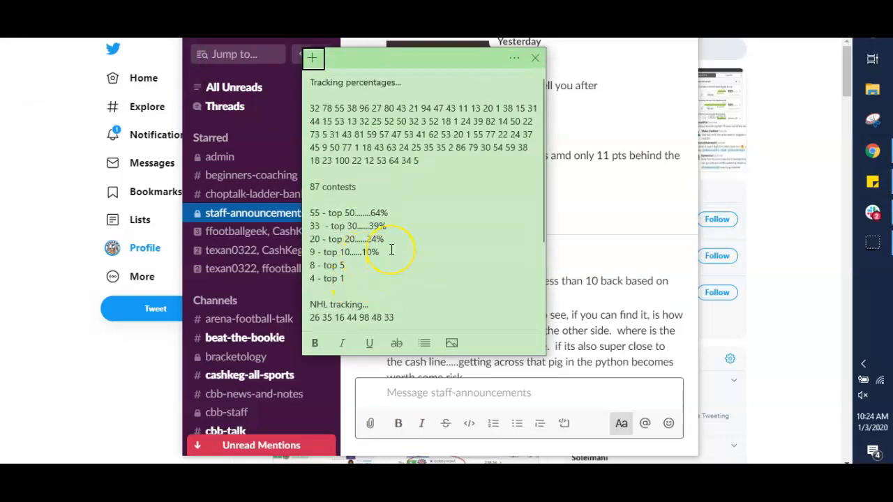
mouse_move(324, 178)
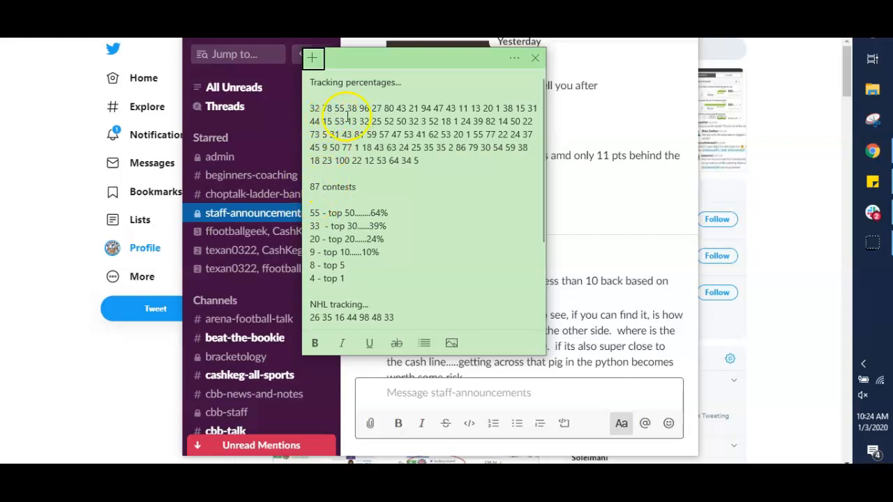
mouse_move(446, 168)
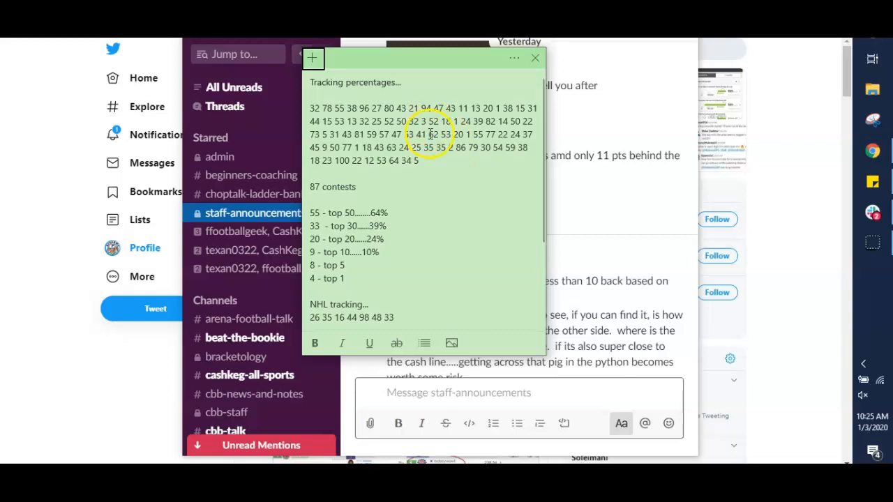
mouse_move(441, 163)
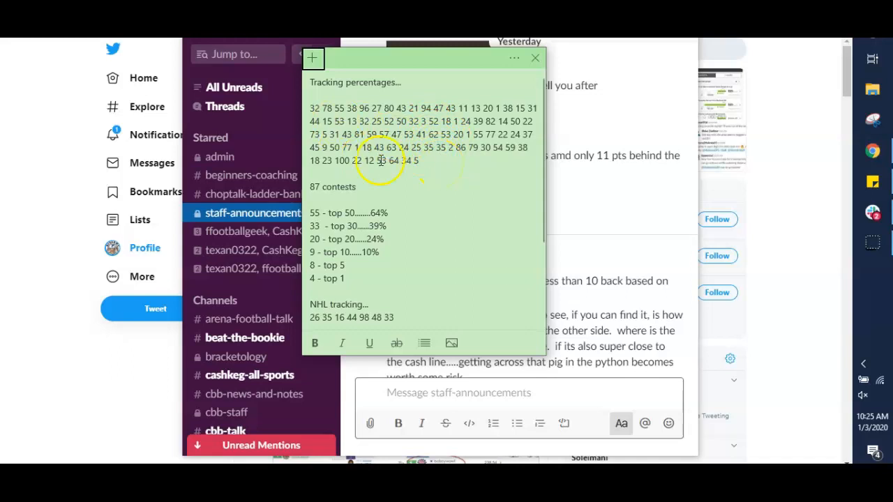
mouse_move(411, 210)
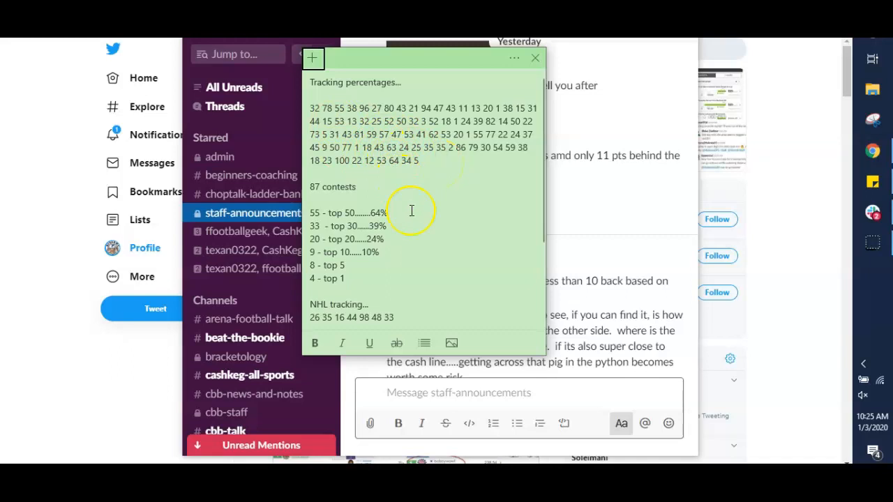
mouse_move(412, 211)
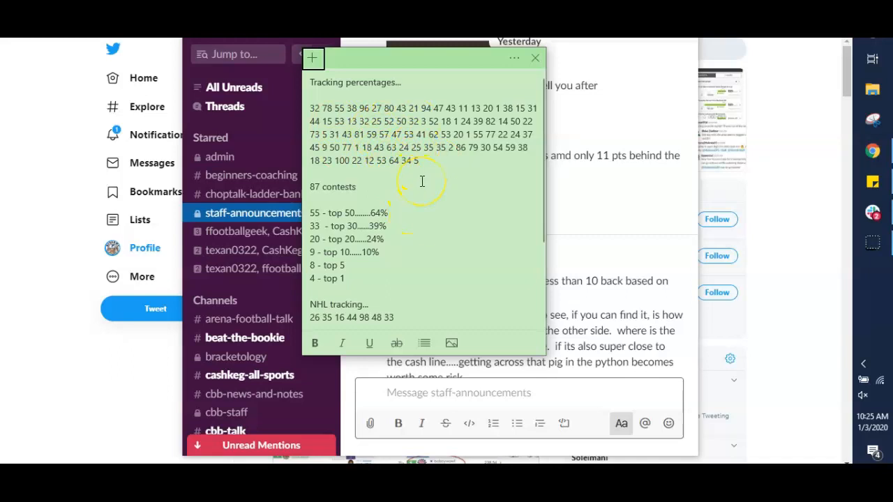
mouse_move(415, 215)
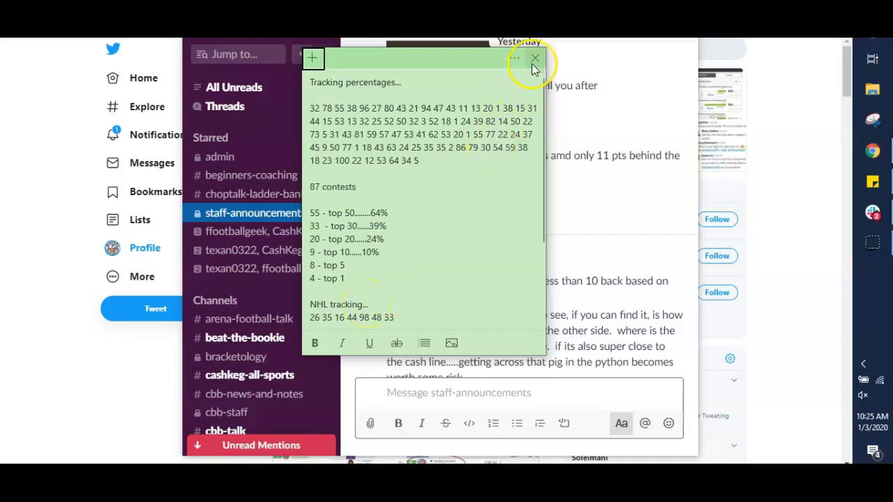
Close the tracking note and scroll staff-announcements down to Today's messages.
left_click(536, 57)
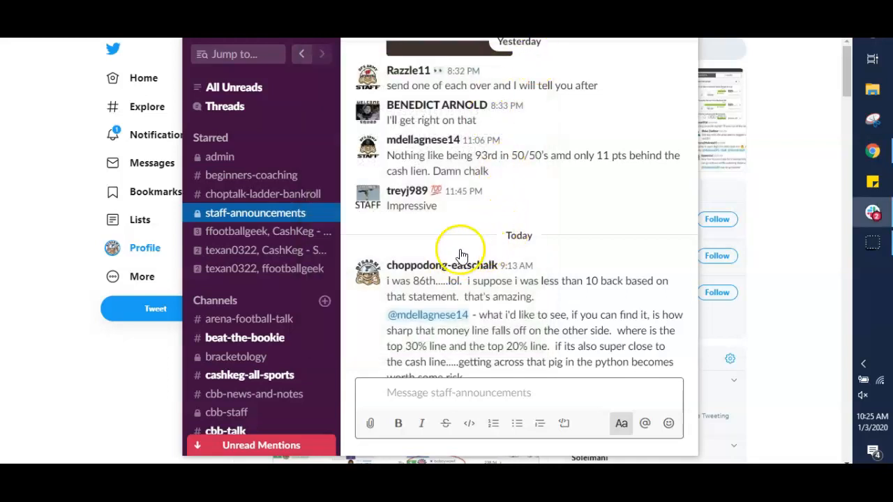
mouse_move(444, 152)
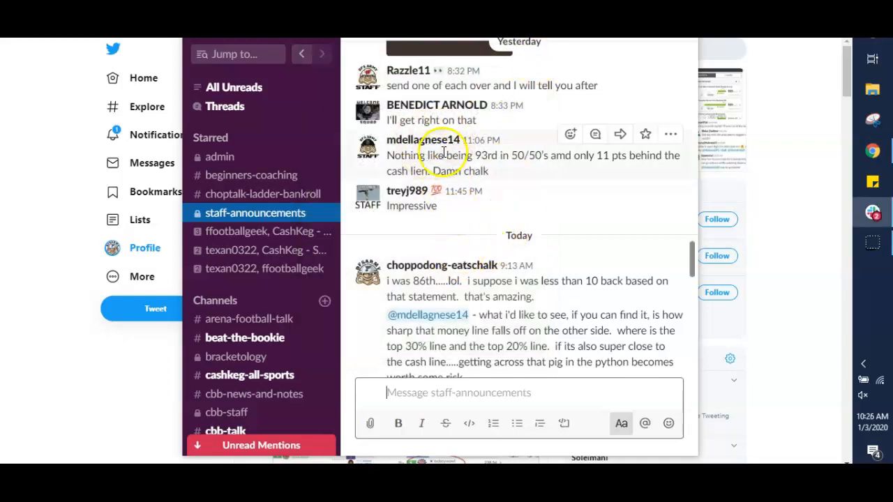
mouse_move(463, 162)
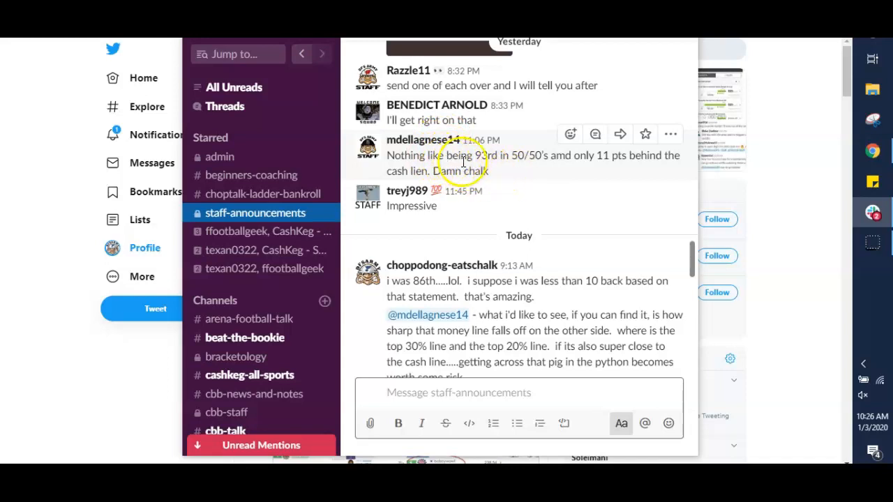
mouse_move(533, 173)
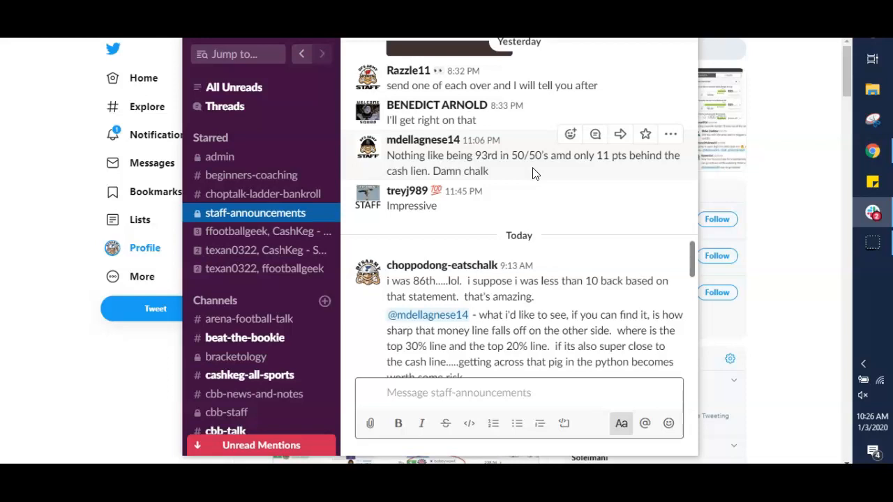
scroll("down", 3)
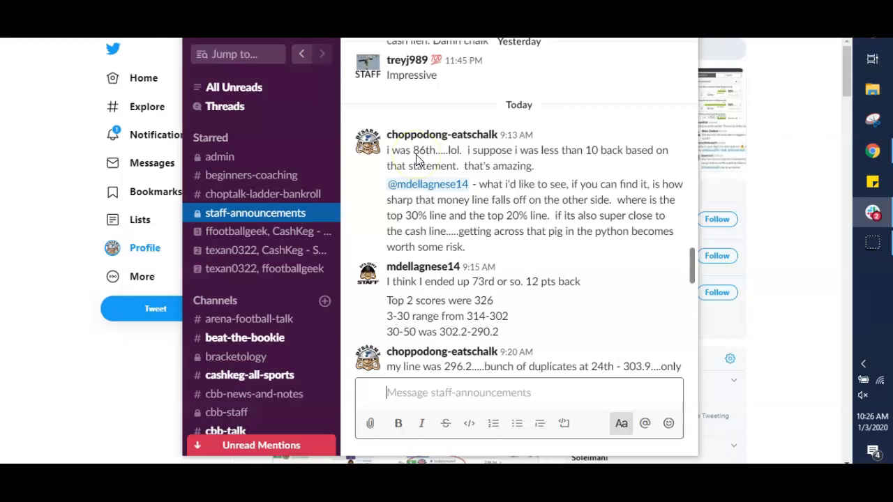
mouse_move(588, 143)
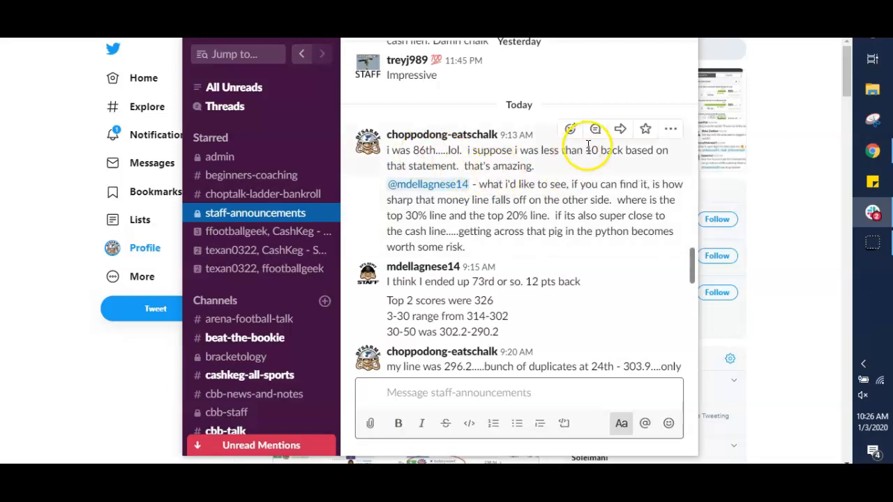
mouse_move(551, 184)
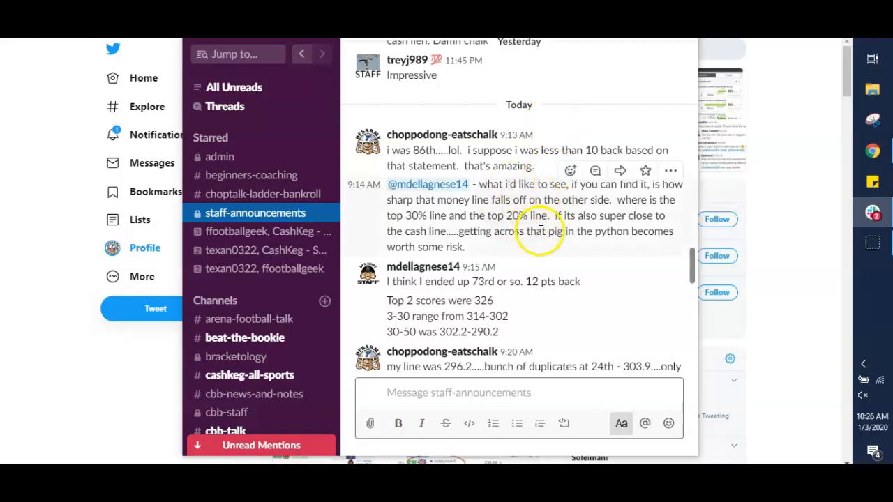
Scroll down to the 9:20 AM 'my line was 296.2' score-gap analysis post.
scroll("down", 3)
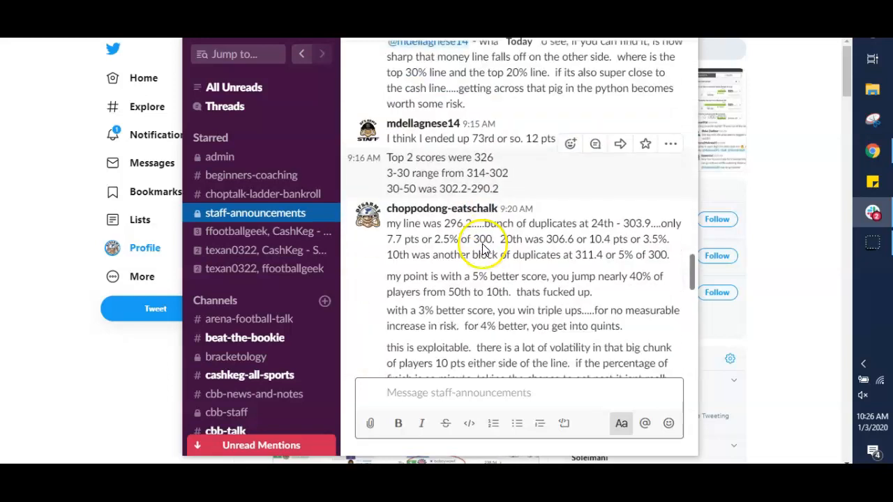
scroll("down", 3)
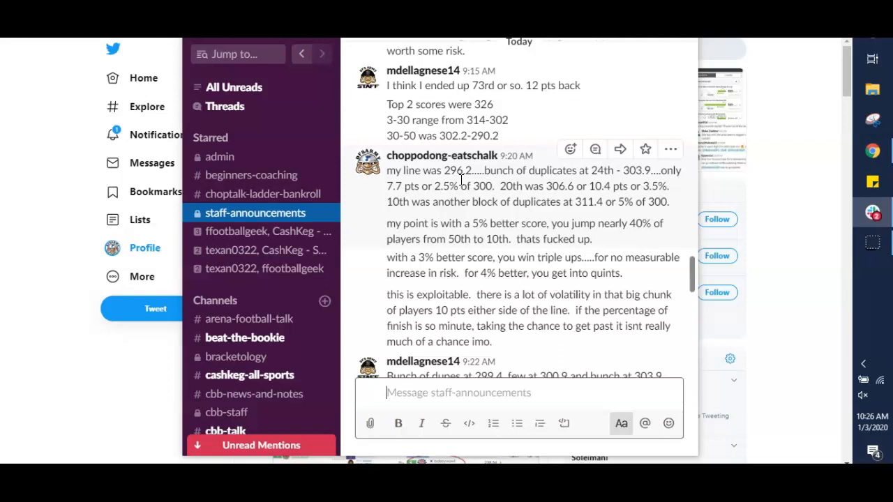
mouse_move(611, 183)
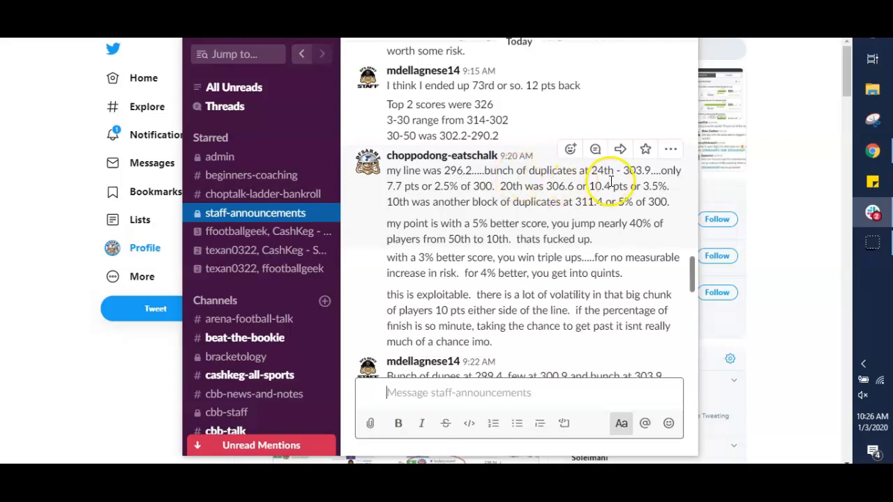
mouse_move(636, 185)
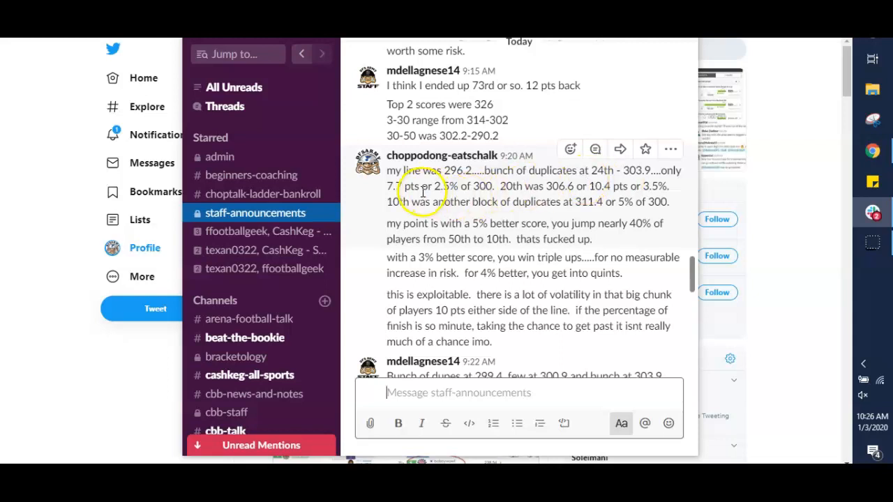
mouse_move(597, 181)
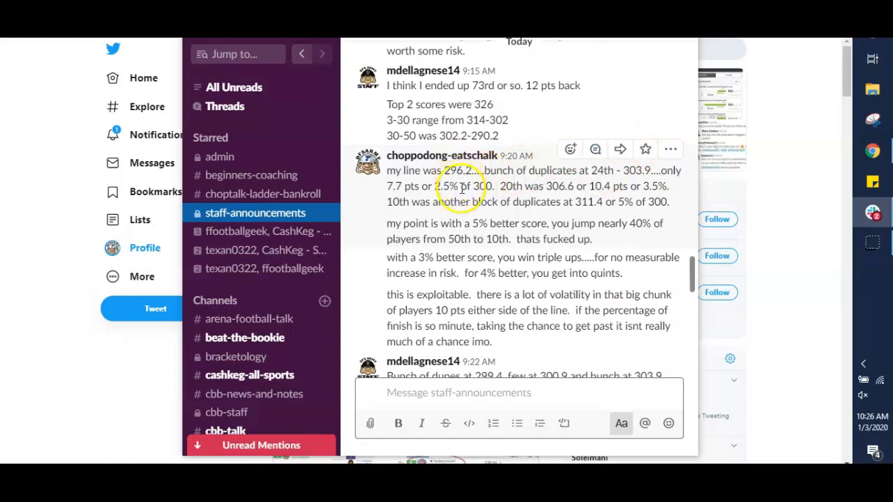
mouse_move(439, 201)
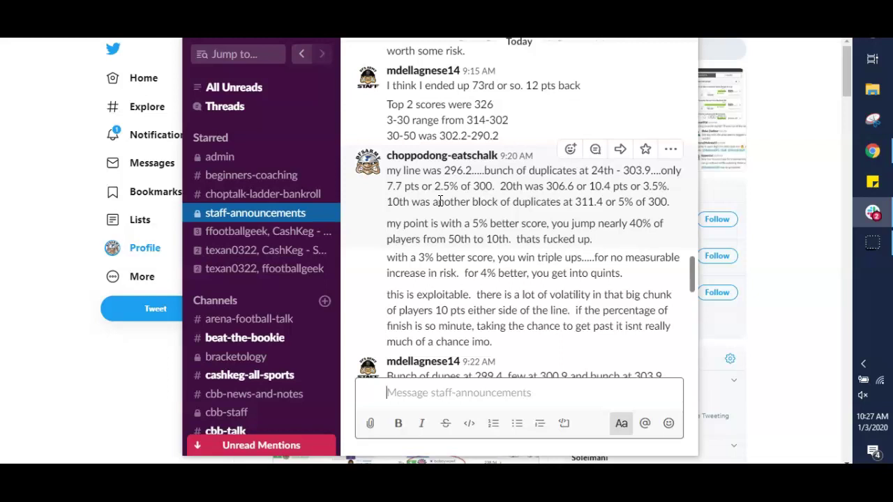
mouse_move(583, 176)
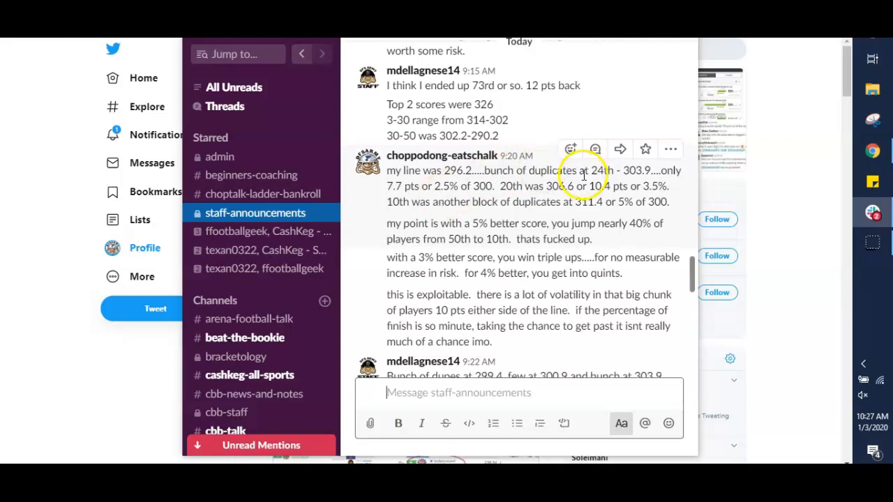
mouse_move(555, 202)
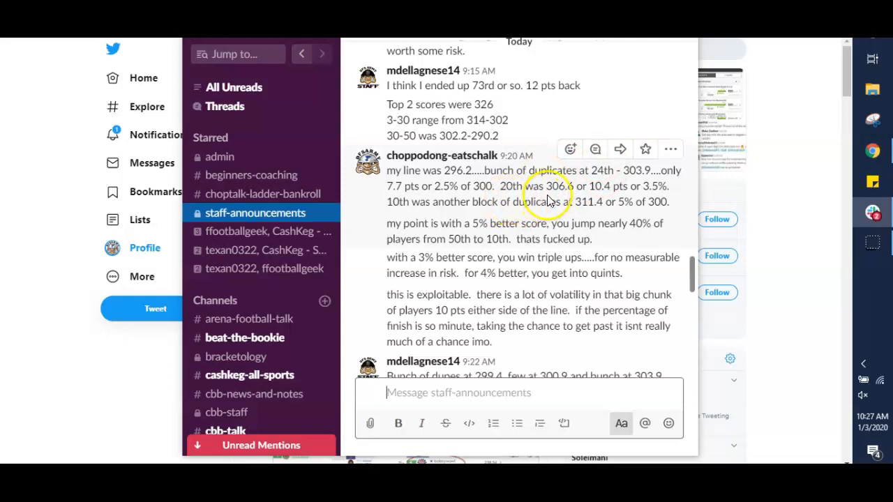
mouse_move(607, 195)
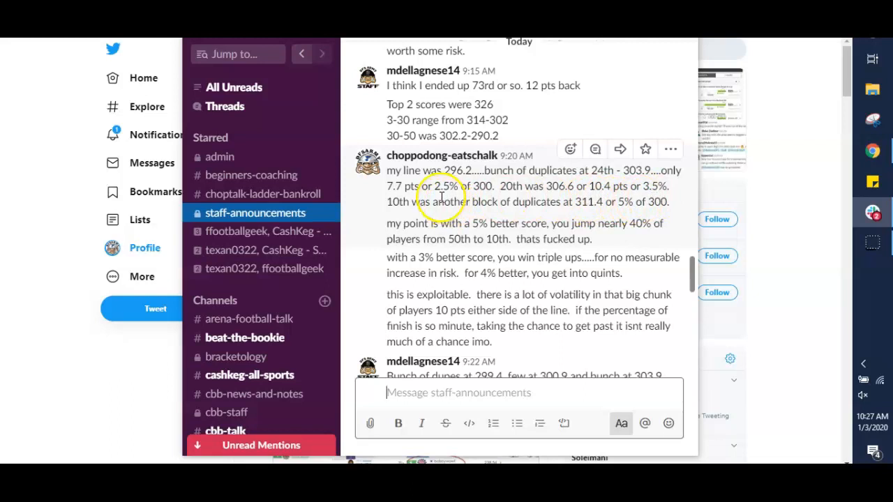
mouse_move(441, 196)
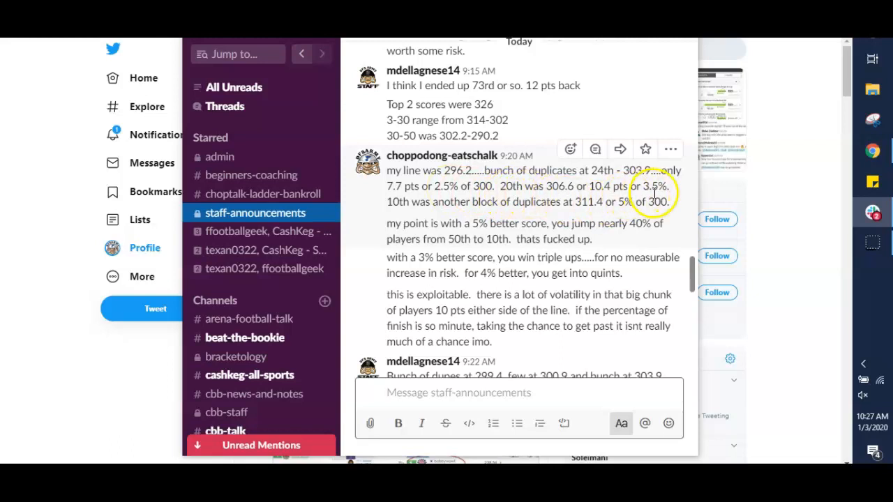
mouse_move(530, 180)
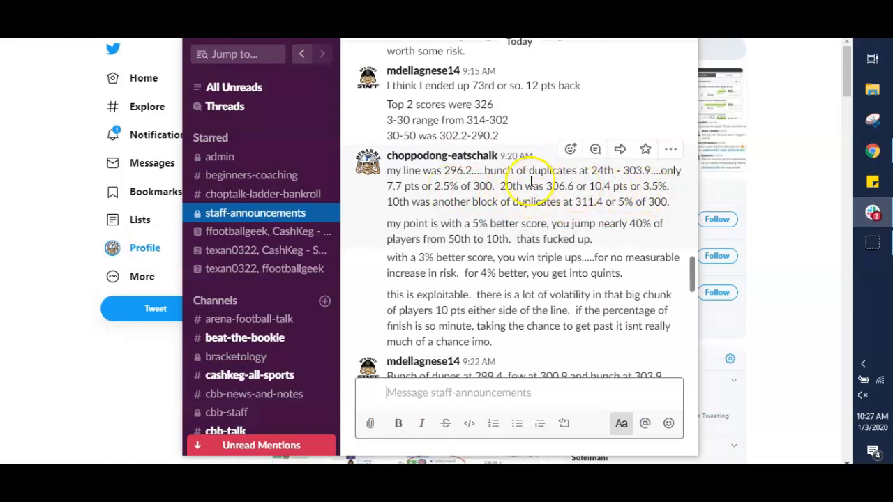
mouse_move(528, 187)
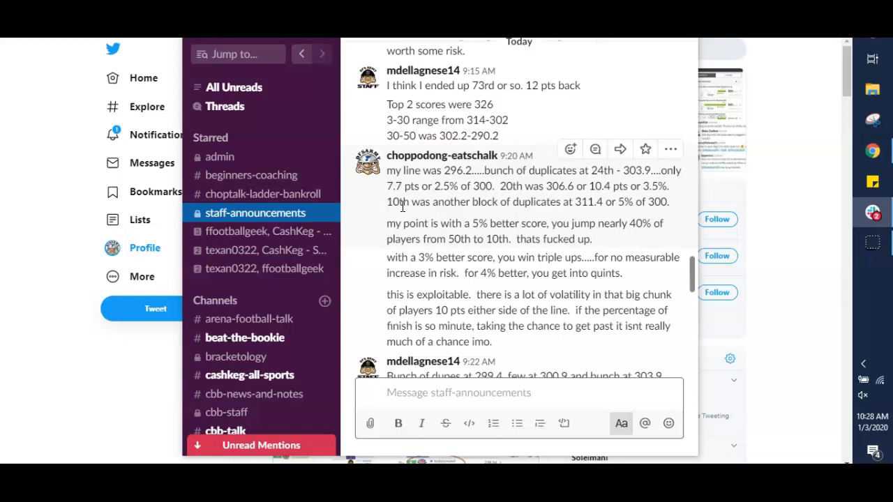
mouse_move(626, 209)
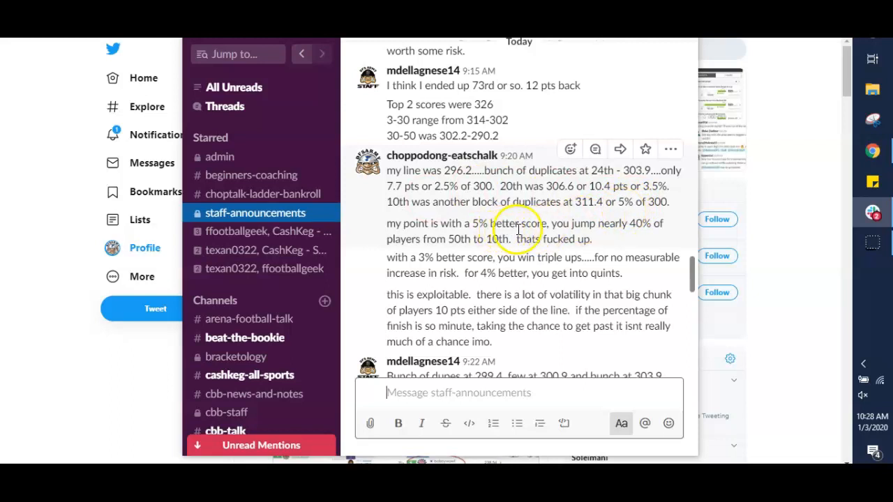
mouse_move(613, 240)
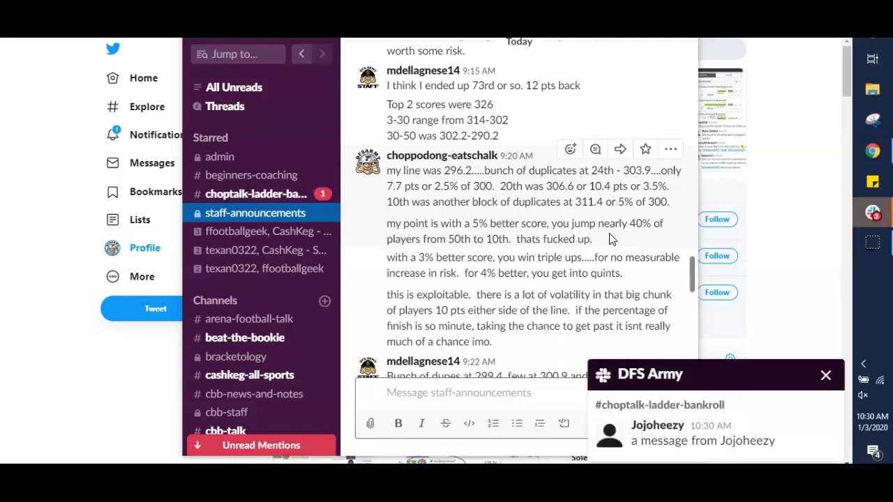
Dismiss the DFS Army desktop notification for the new bankroll-channel message.
left_click(459, 392)
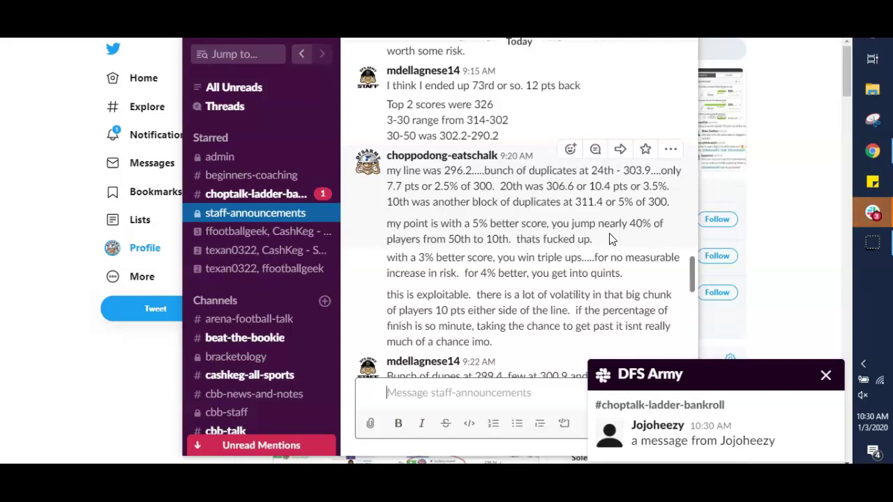
left_click(826, 375)
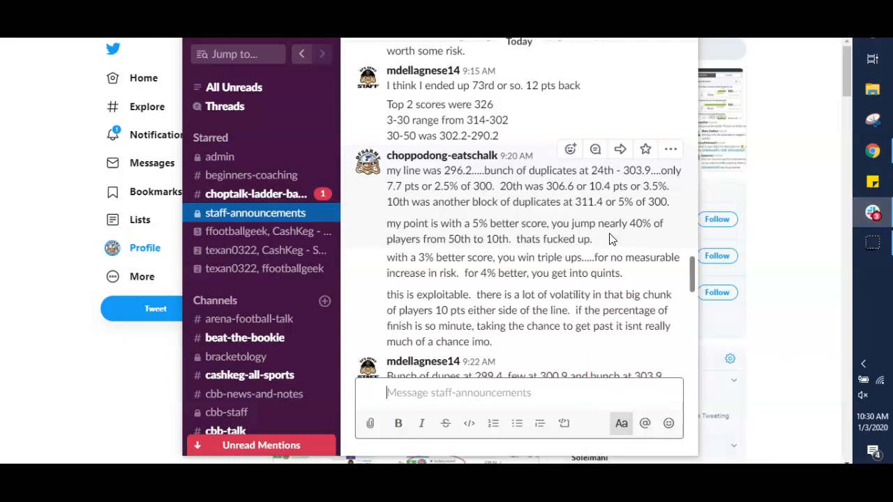